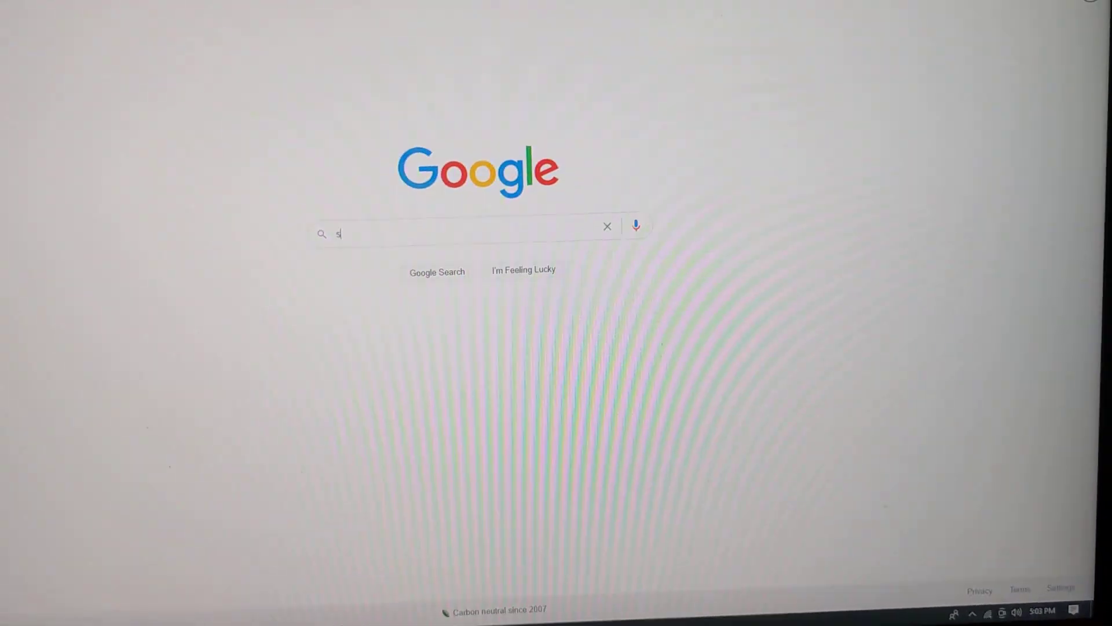
Step: Search Google for 'speed test' to bring up the built-in Internet speed test panel
type("peed twas")
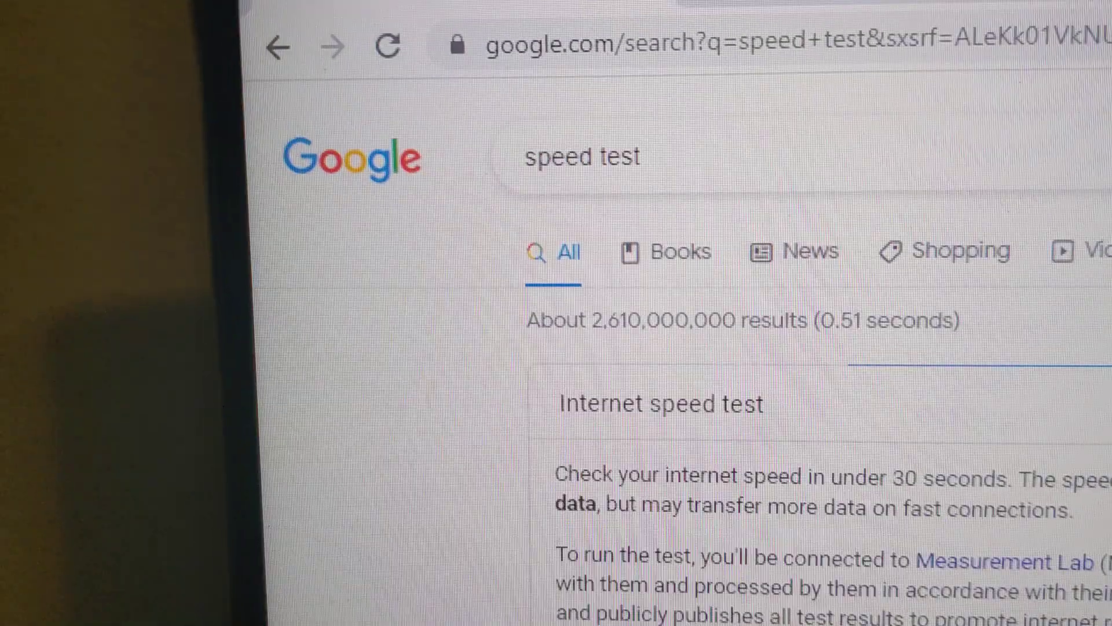
scroll("down", 3)
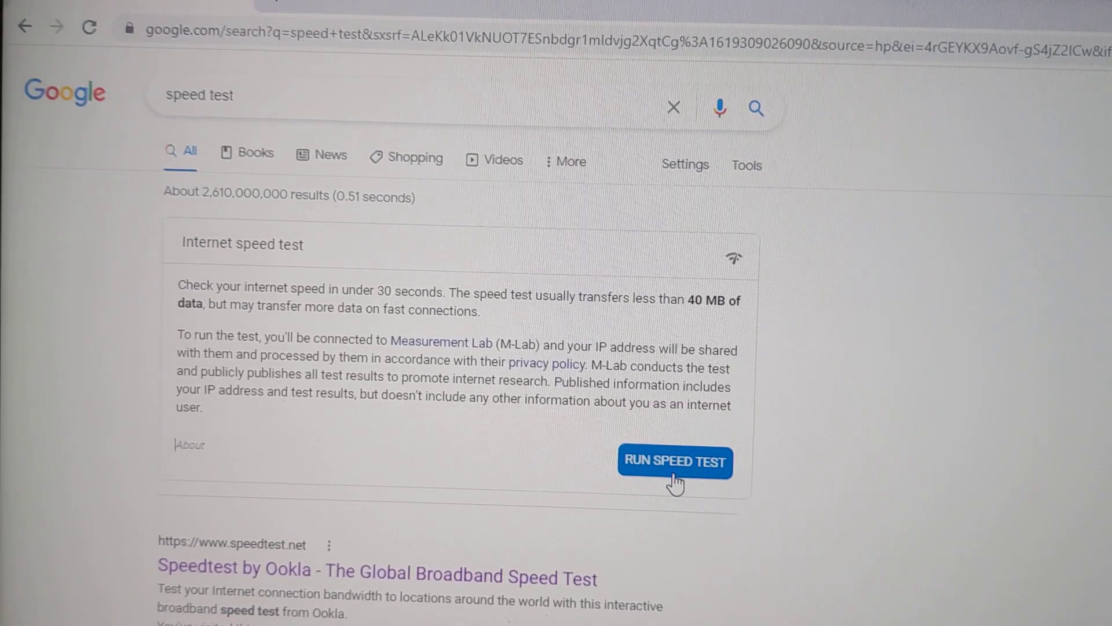
Step: Run the speed test on the PC, yielding 33.2 Mbps down, 11.4 Mbps up, 22 ms latency
left_click(675, 461)
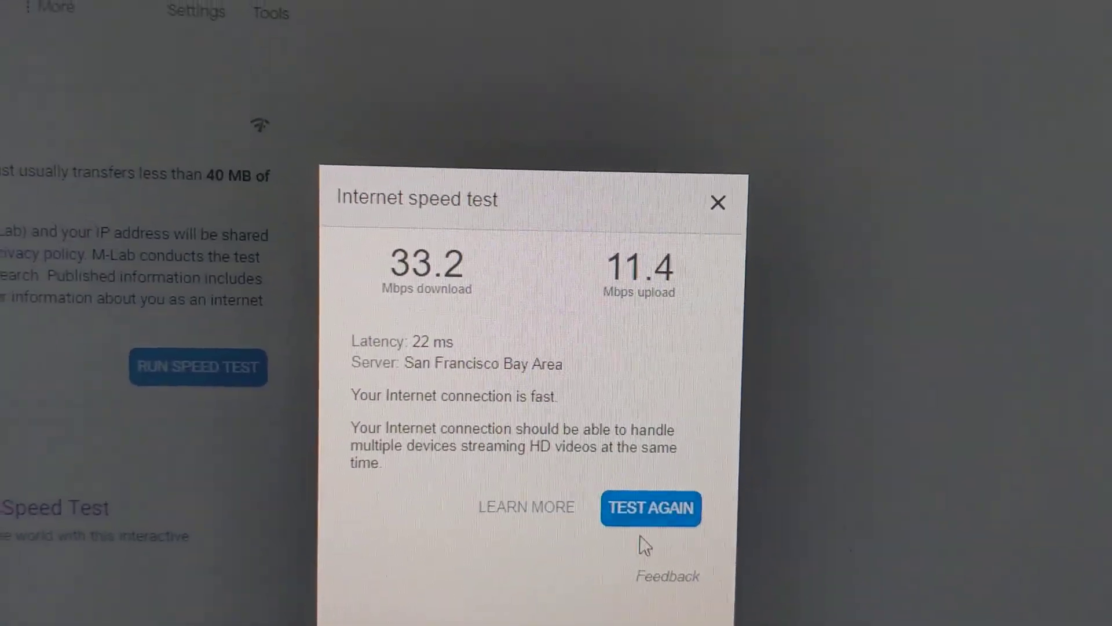
Step: Dismiss the PC's results dialog and move over to the MacBook desktop
left_click(651, 507)
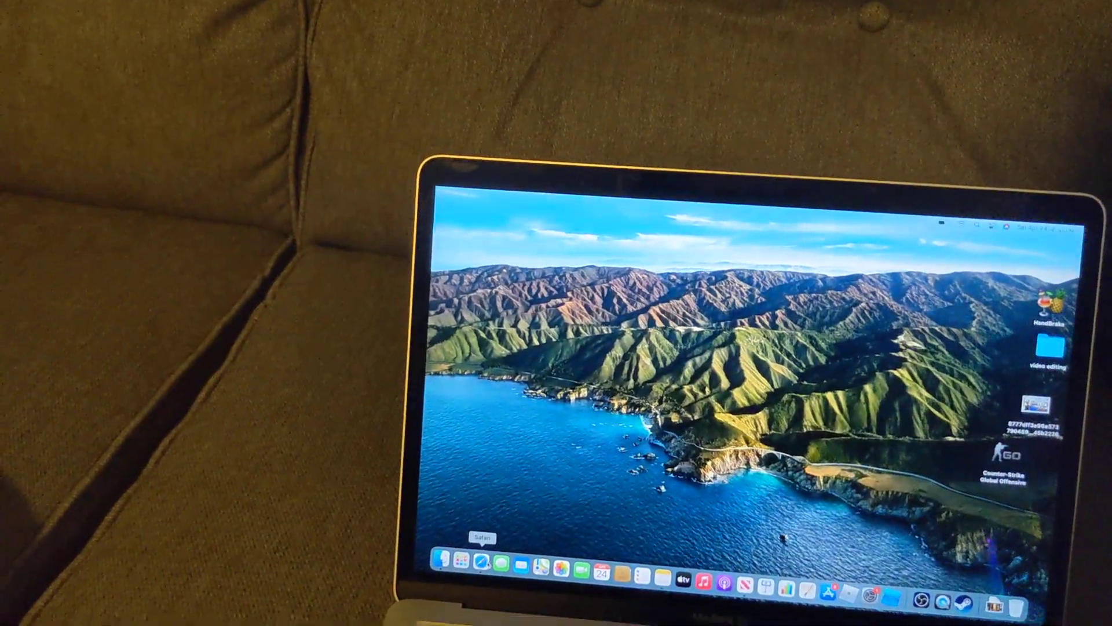
Step: Launch Safari from the Dock and search Google for 'speed test'
left_click(479, 567)
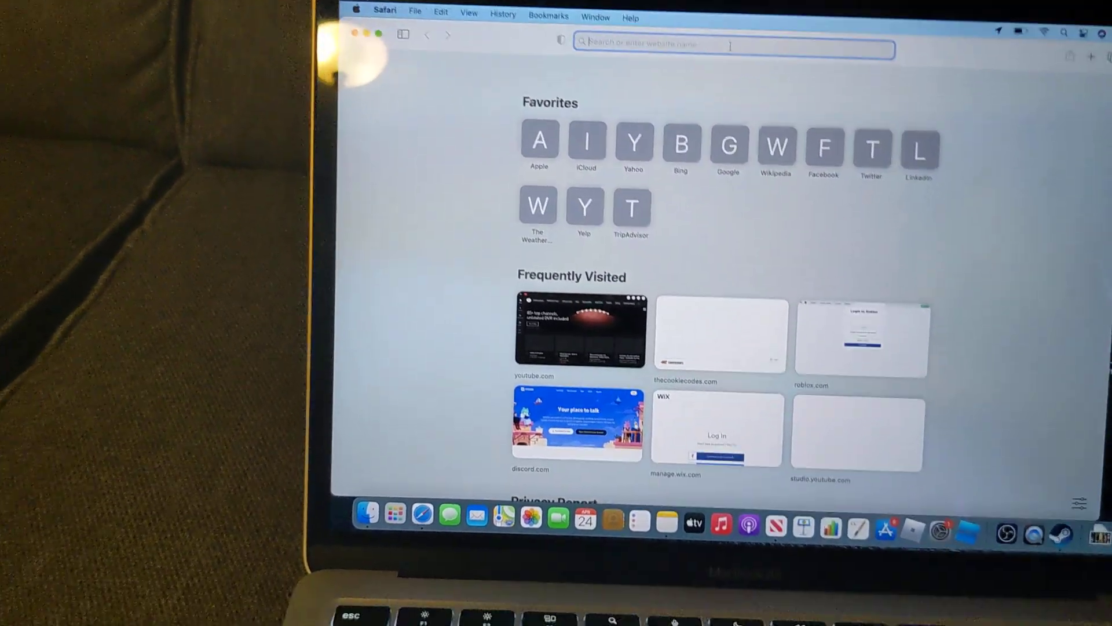
type("speed test")
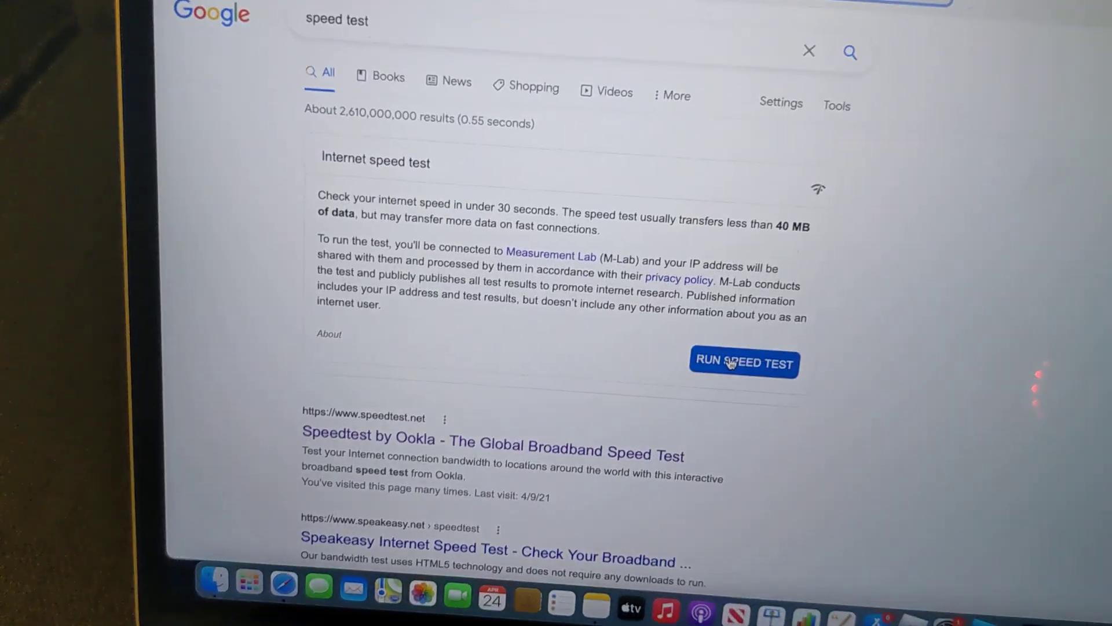
Step: Run the MacBook test (115.8 Mbps down, 6.97 Mbps up), then start a second test
left_click(743, 363)
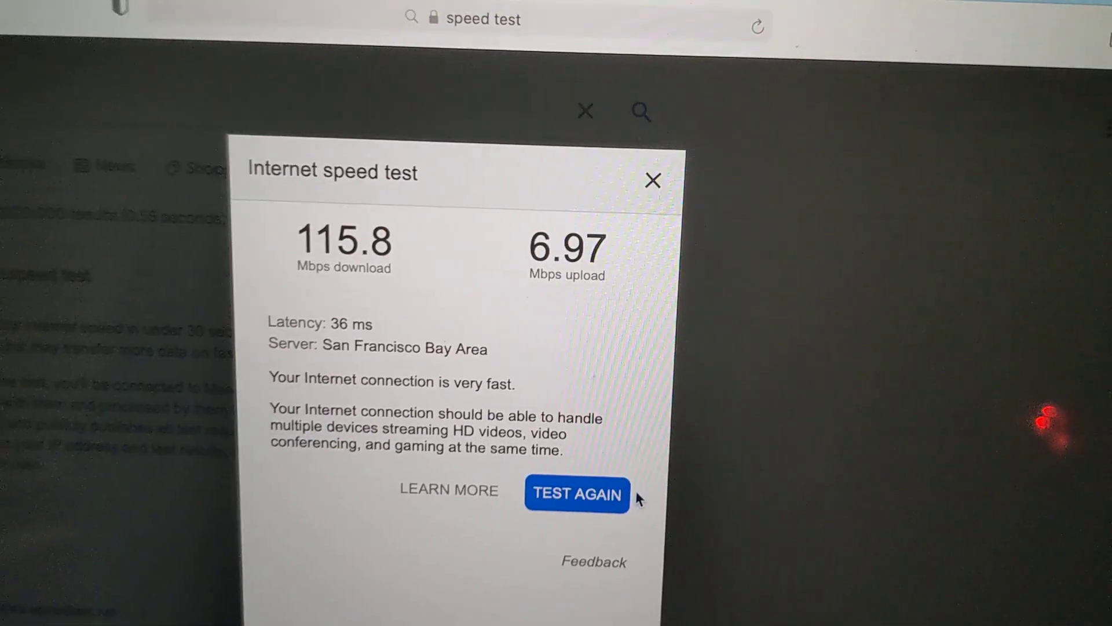
left_click(577, 494)
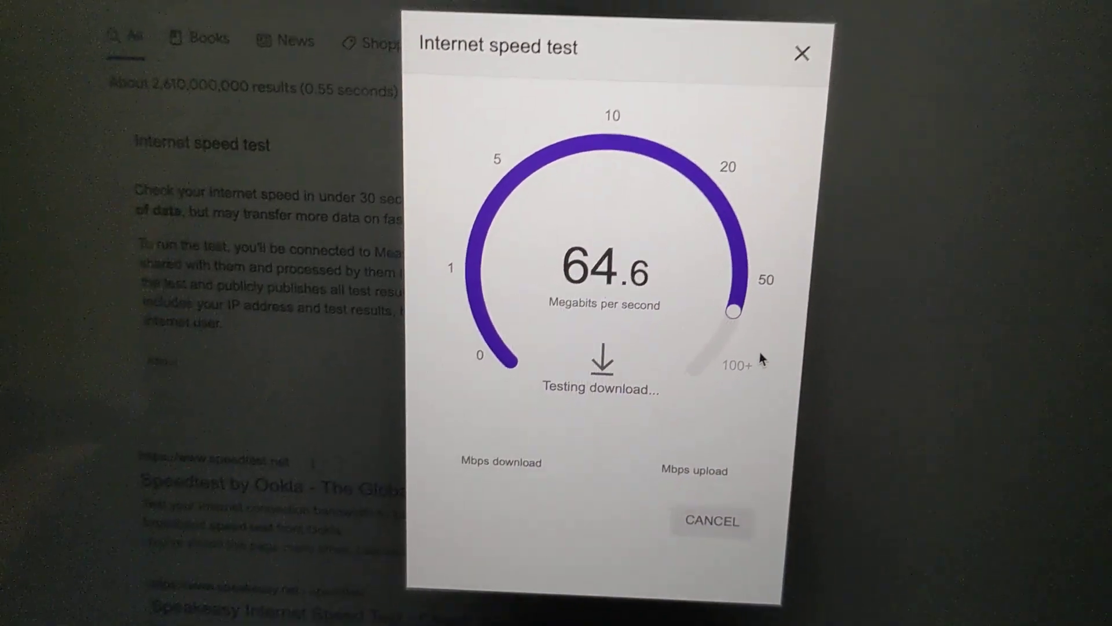